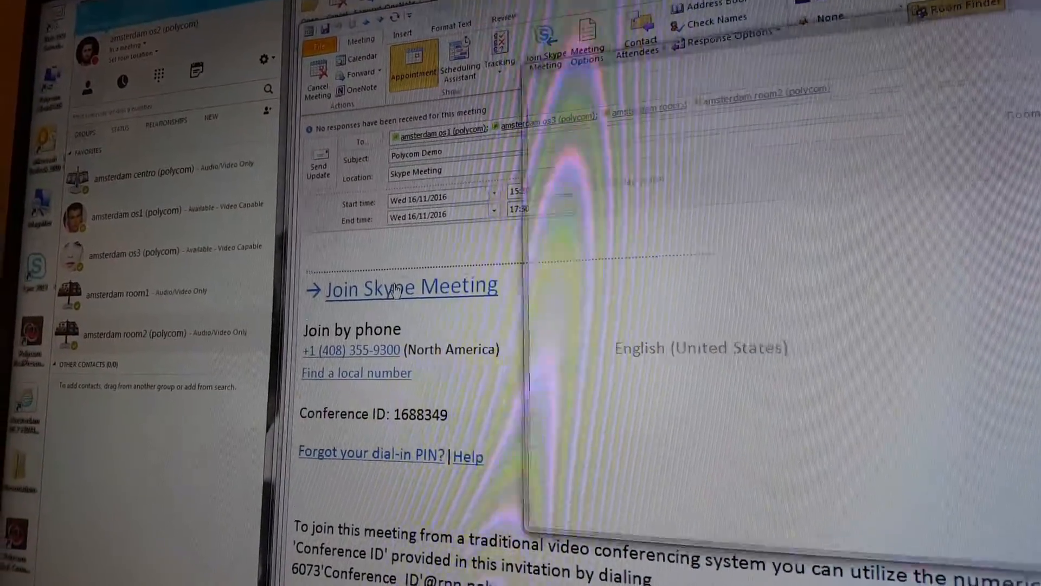
Step: Join the Polycom Demo Skype meeting from the Outlook invitation link
click(410, 286)
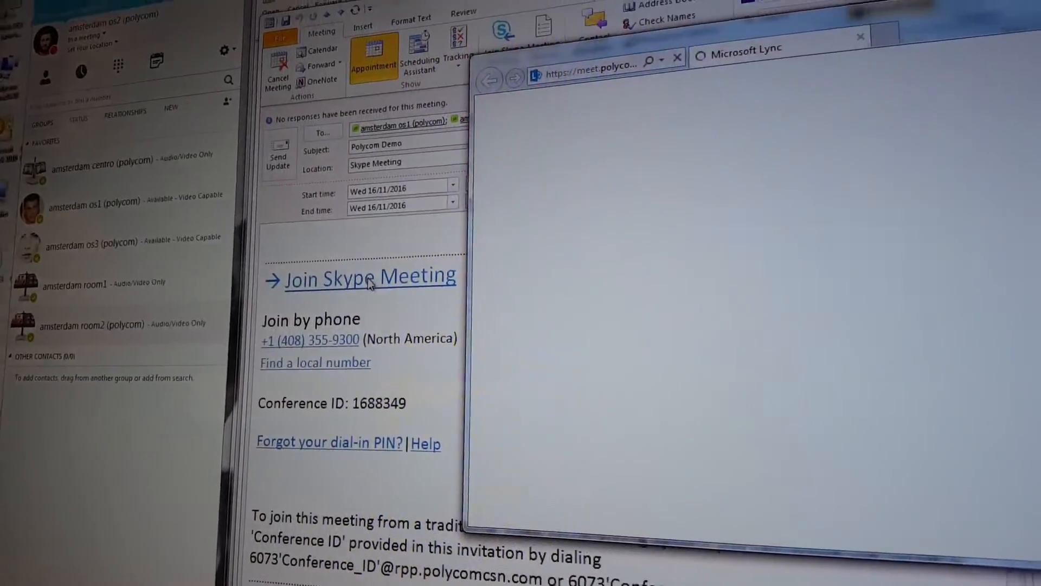
click(369, 277)
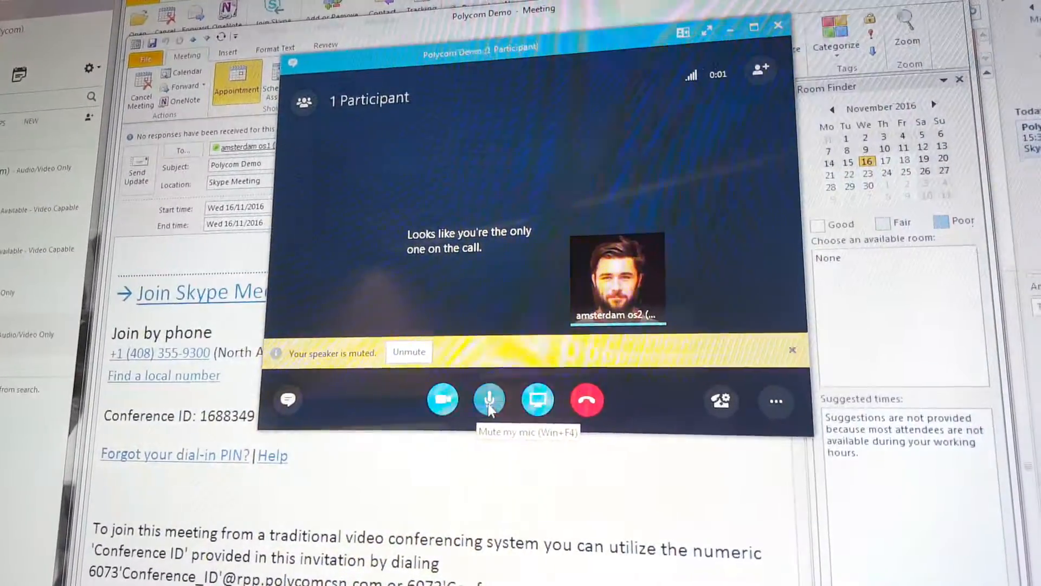
Step: Mute my microphone from the meeting window's bottom toolbar
click(489, 399)
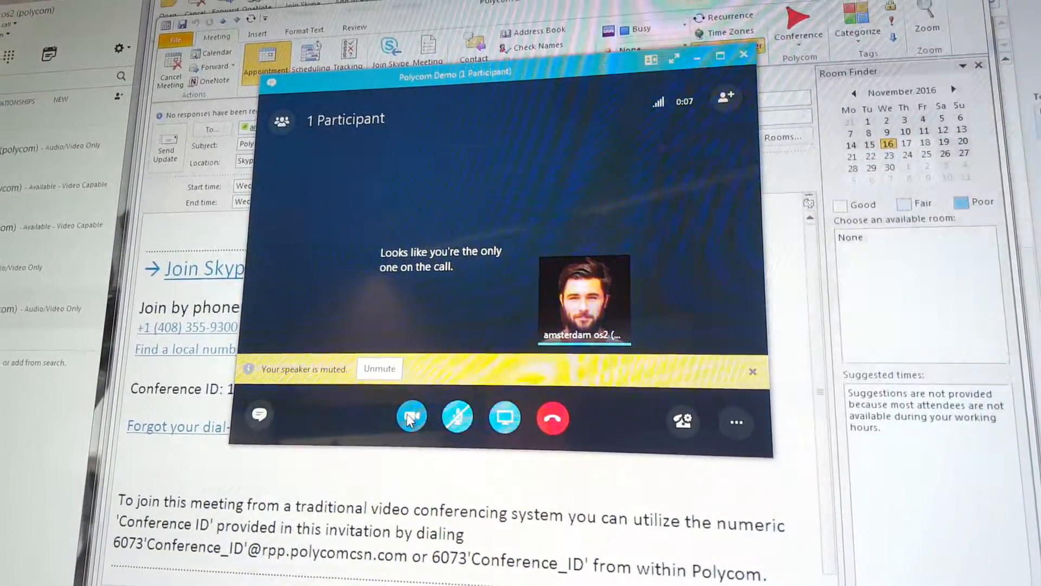
click(410, 416)
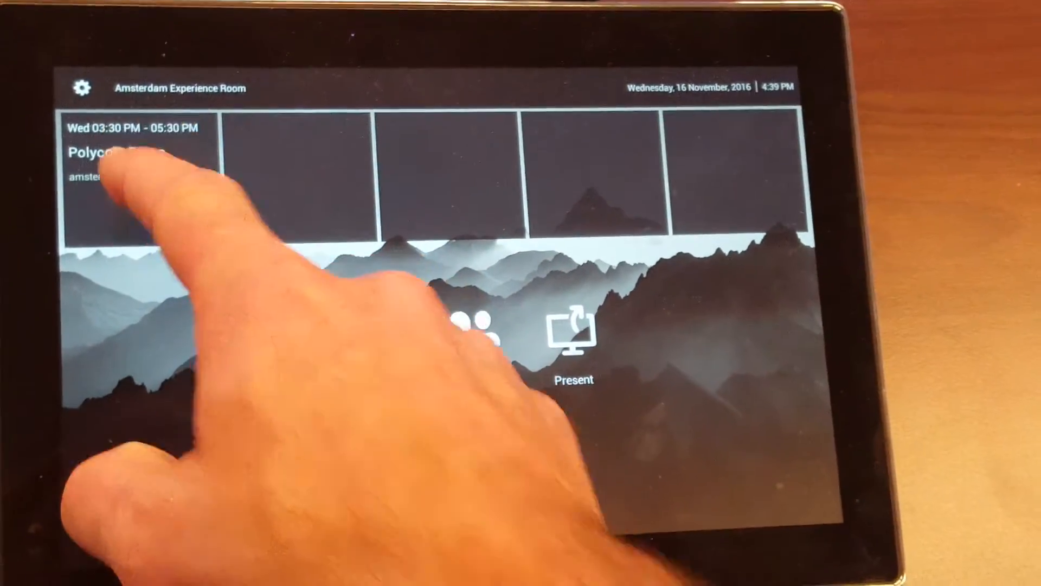
Step: Join the room system to the Wed 3:30 PM Polycom Demo meeting tile
click(119, 153)
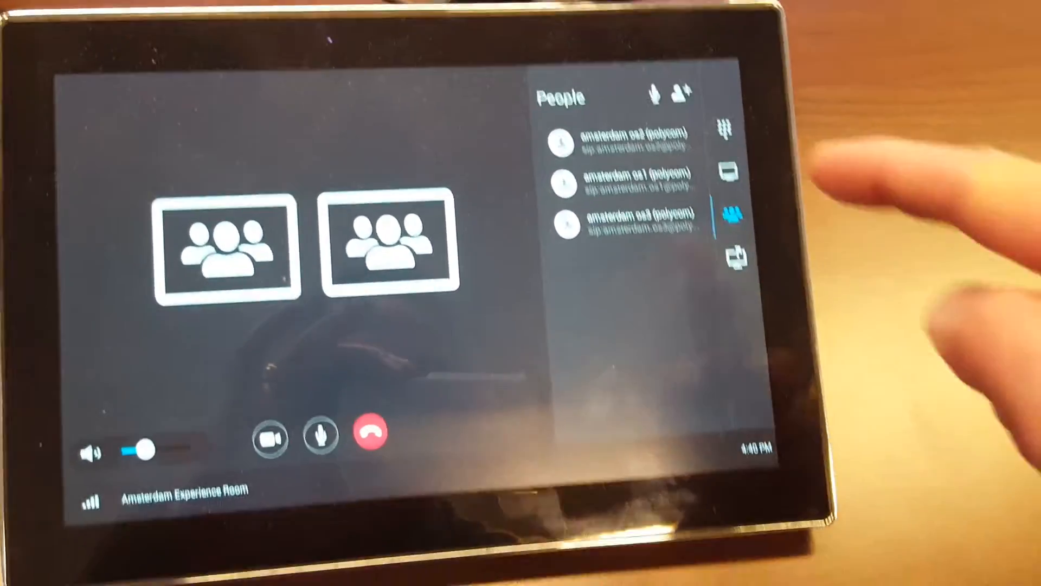
Step: Show the People panel in the room's in-call screen to review participants
click(730, 162)
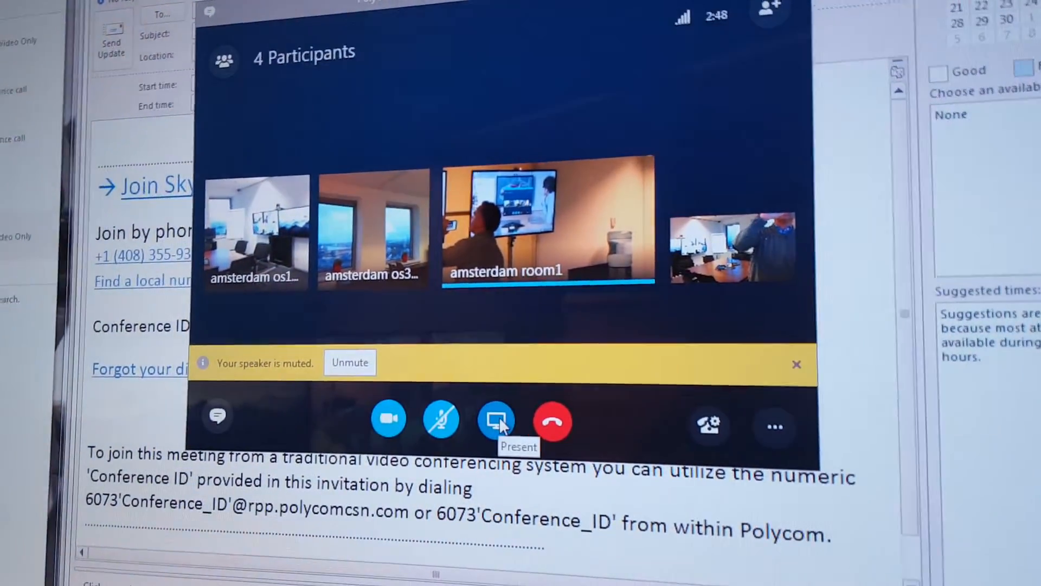
Step: Choose Present Programs... from the meeting's Present menu
click(496, 421)
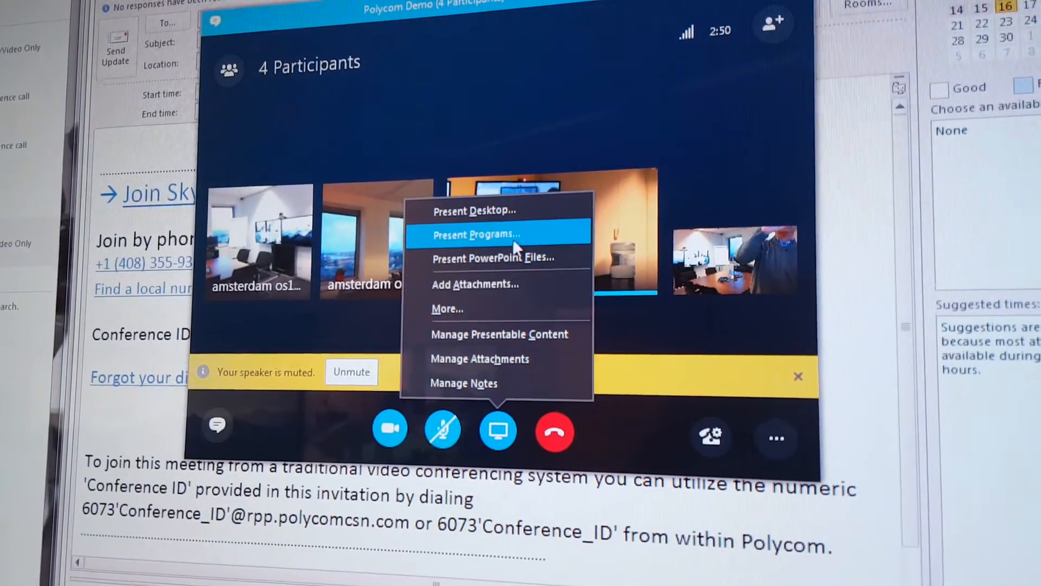
click(476, 235)
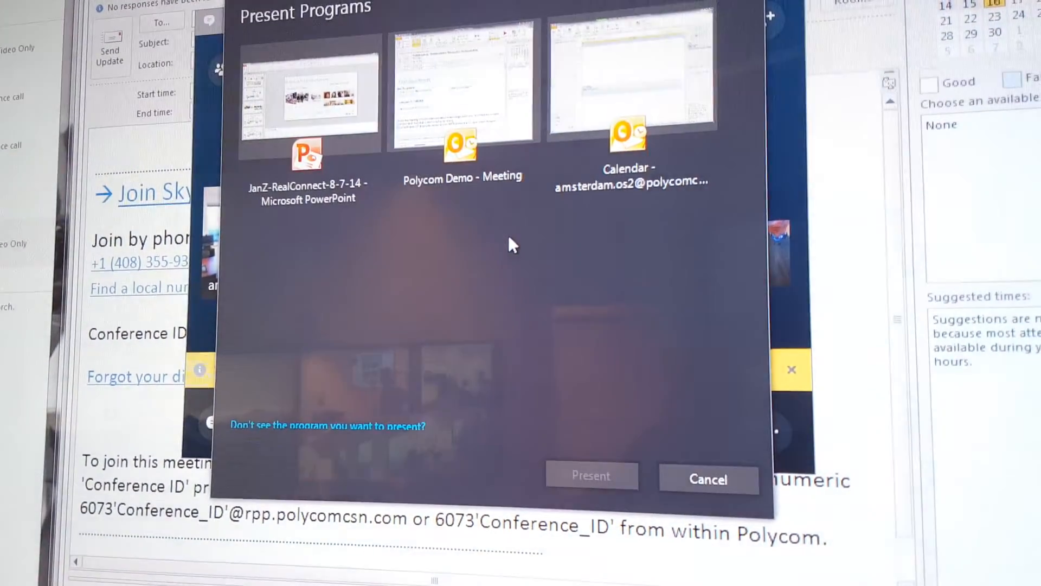